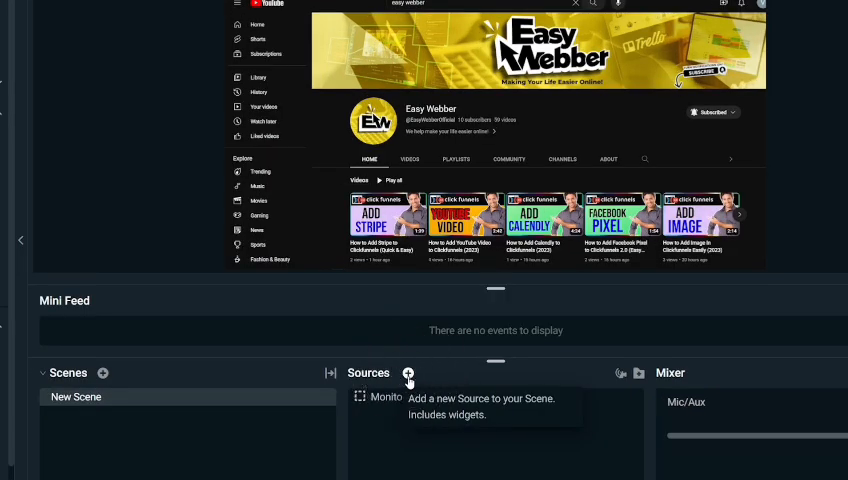
# Step: Bring up the Add Source dialog from the + next to Sources
pyautogui.click(408, 372)
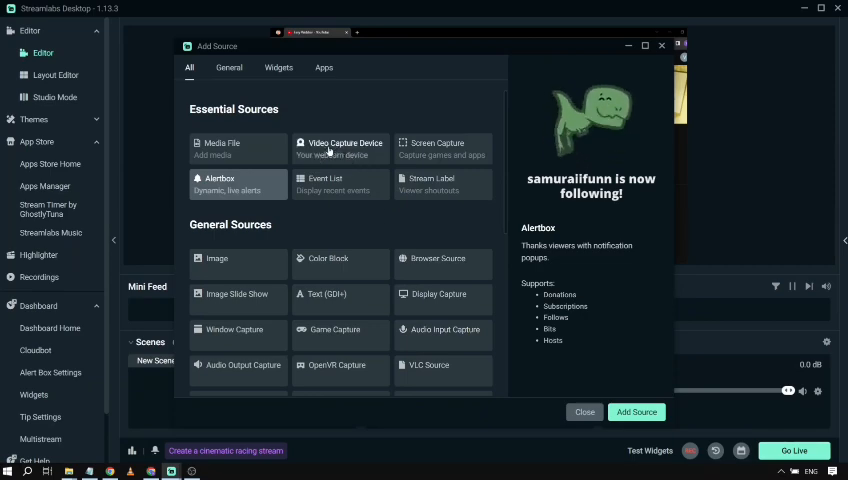
# Step: Choose Video Capture Device under Essential Sources as the new source type
pyautogui.click(340, 148)
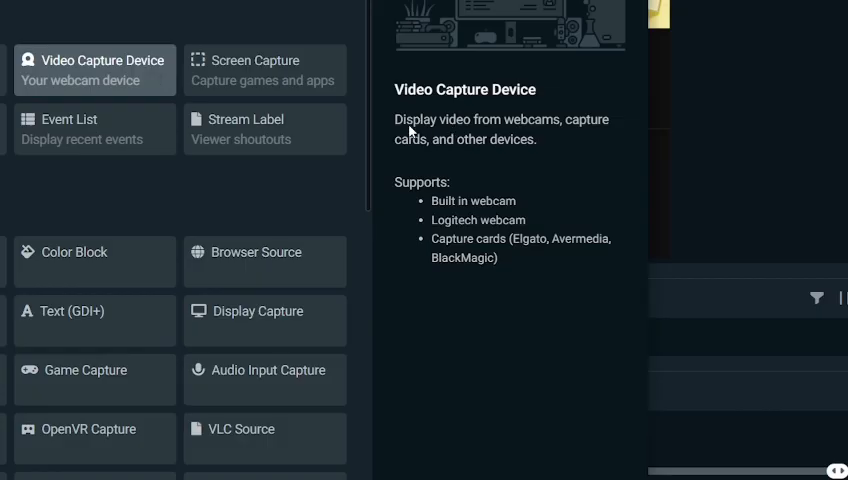
pyautogui.moveTo(598, 132)
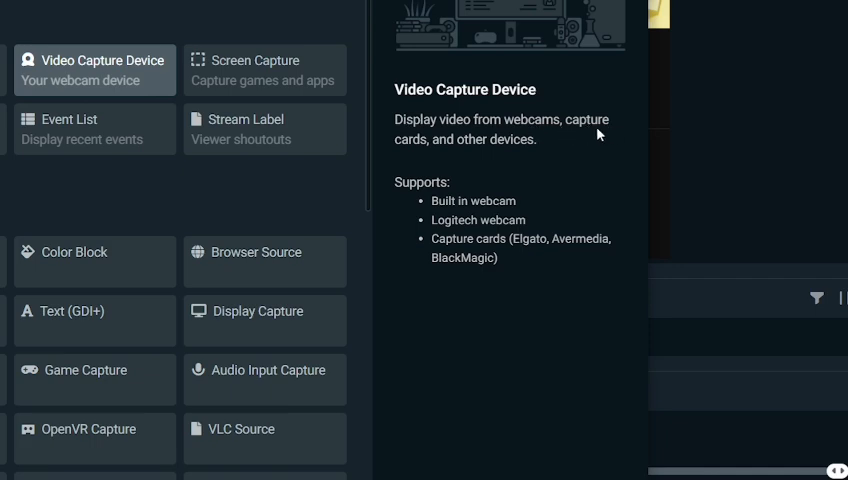
pyautogui.moveTo(518, 152)
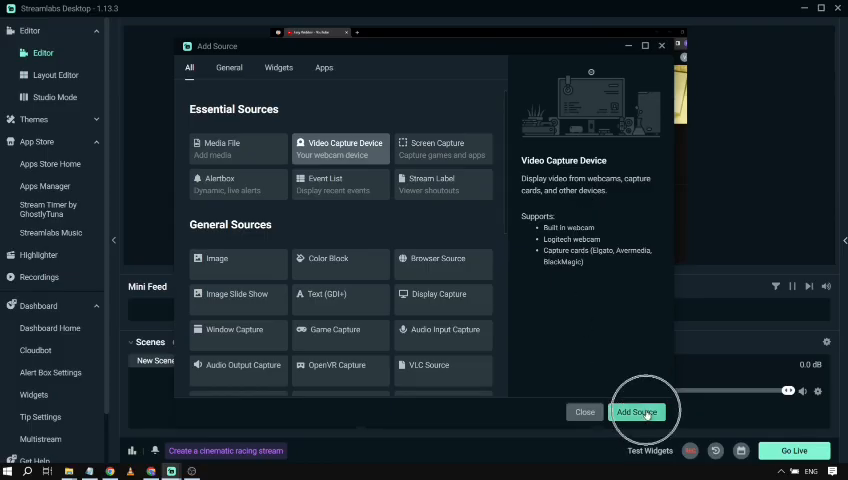
# Step: Proceed with Add Source so the naming prompt shows the name Webcam
pyautogui.click(638, 412)
pyautogui.write('Webcam')
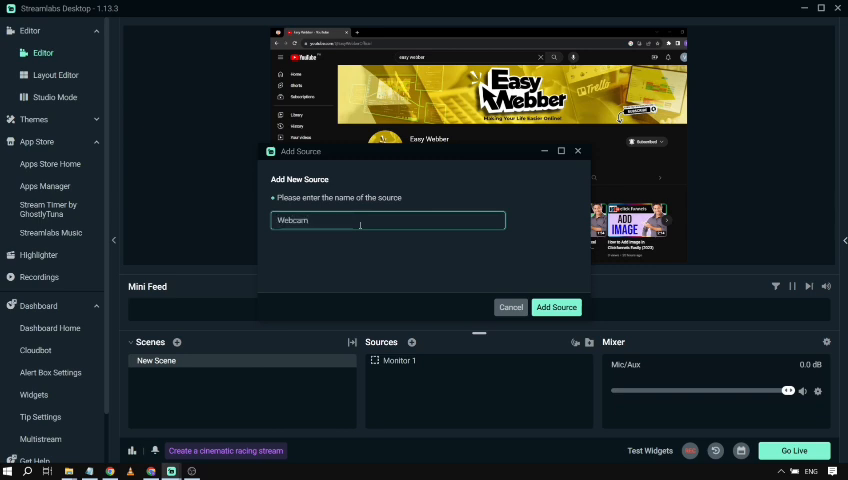
# Step: Create the Webcam source and confirm its Video Capture Device settings with Done
pyautogui.click(556, 308)
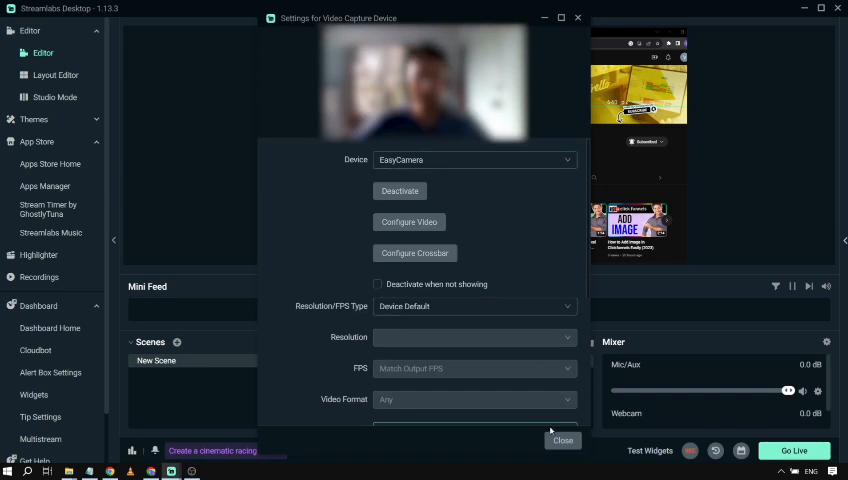
pyautogui.click(562, 440)
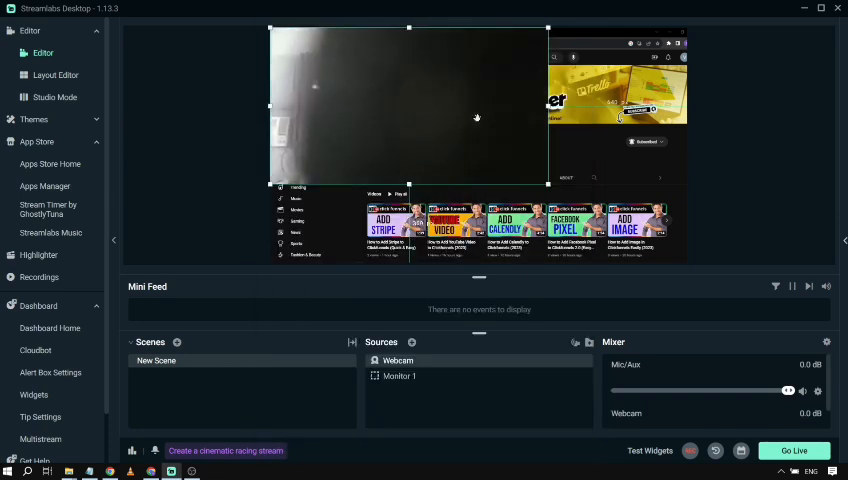